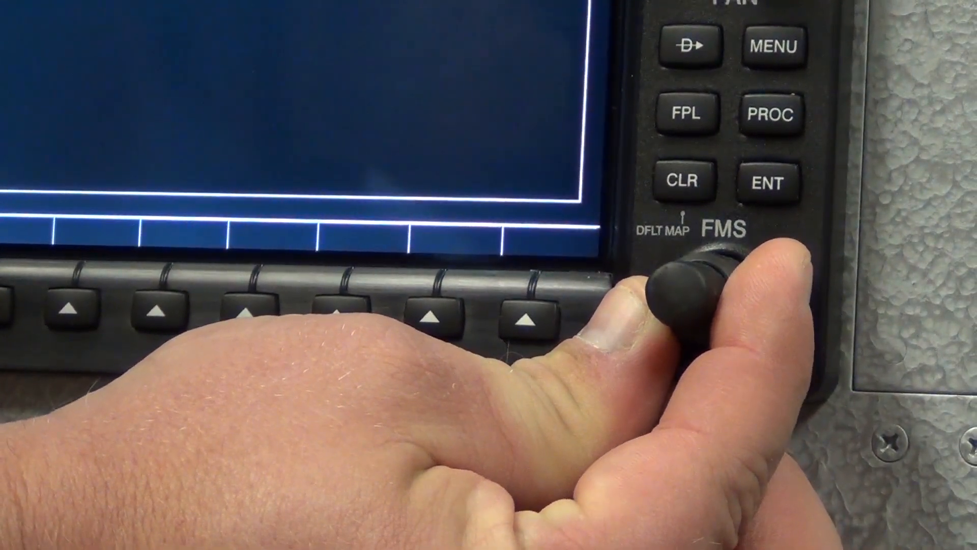
Show the GDU chapter page list, including CDU Status Page and Alert Configuration
click(698, 293)
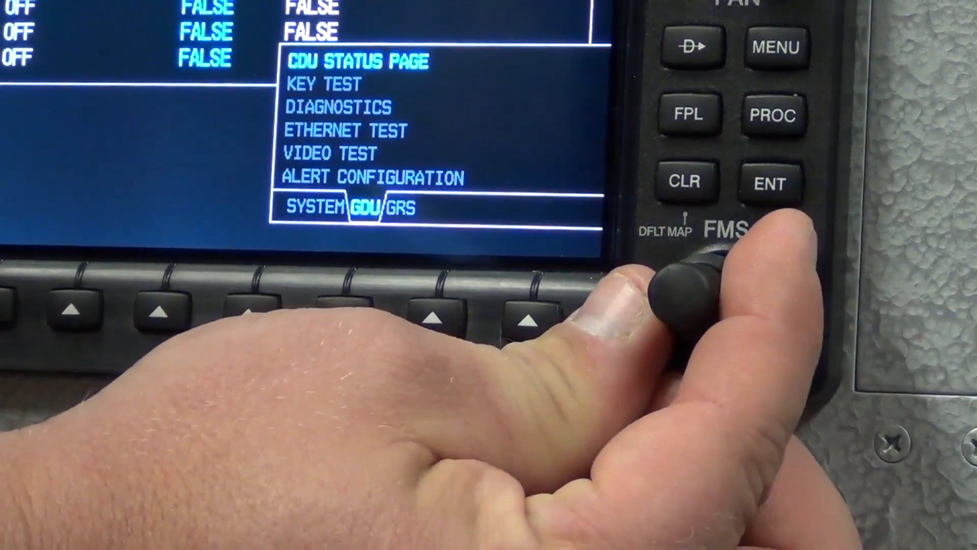